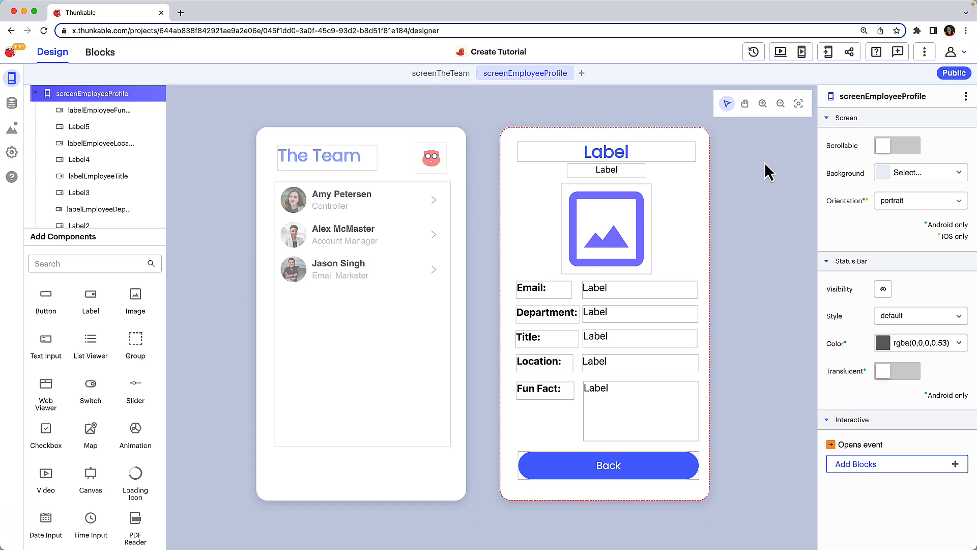
mouse_move(696, 183)
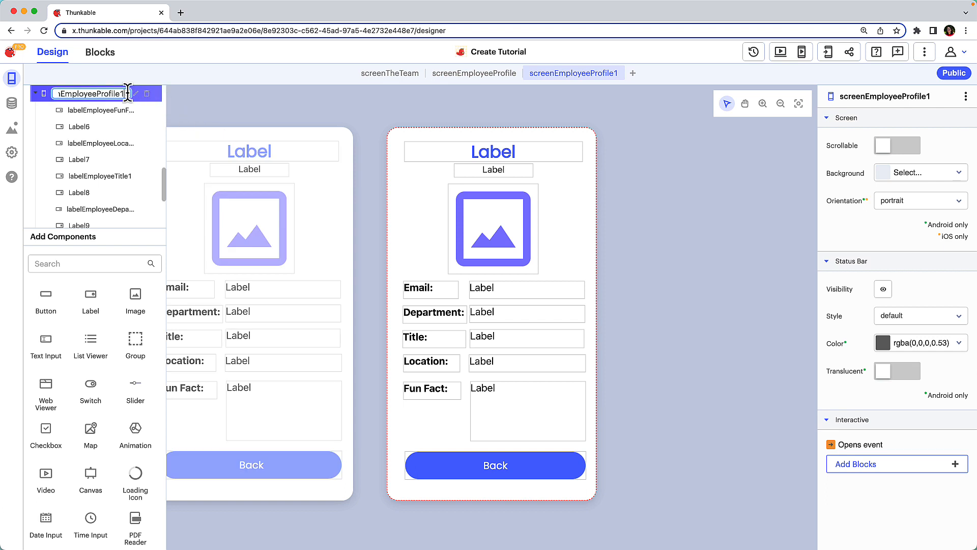
Step: Rename the duplicated employee profile screen to screenCreateEmployee
text(screenCreateEmployee)
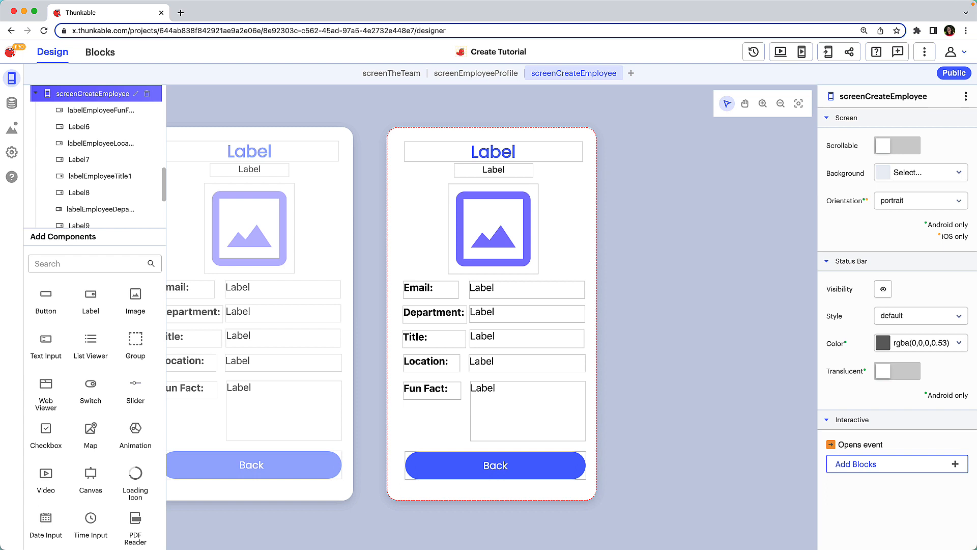
mouse_move(211, 113)
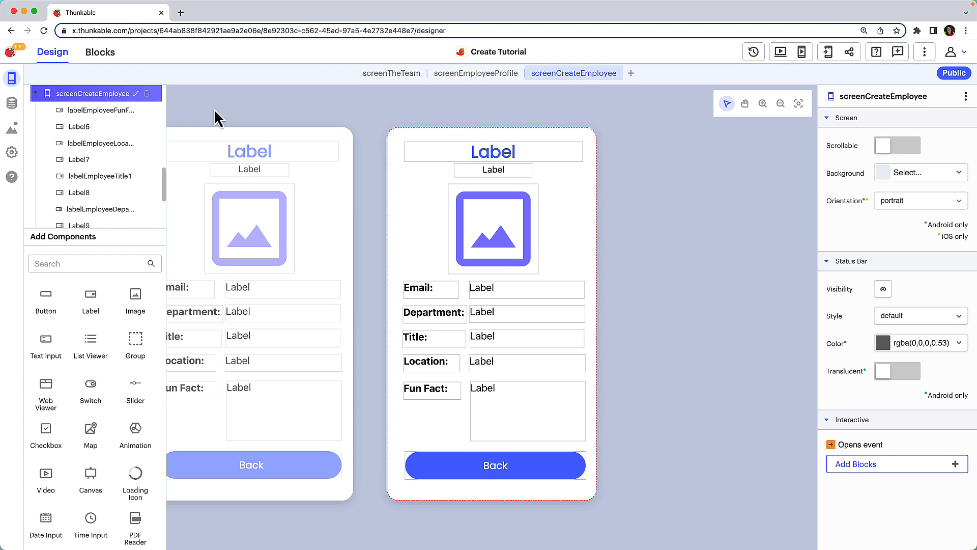
Step: Replace the big title label with textInputEmployeeName, hinted 'Employee Name'
click(492, 151)
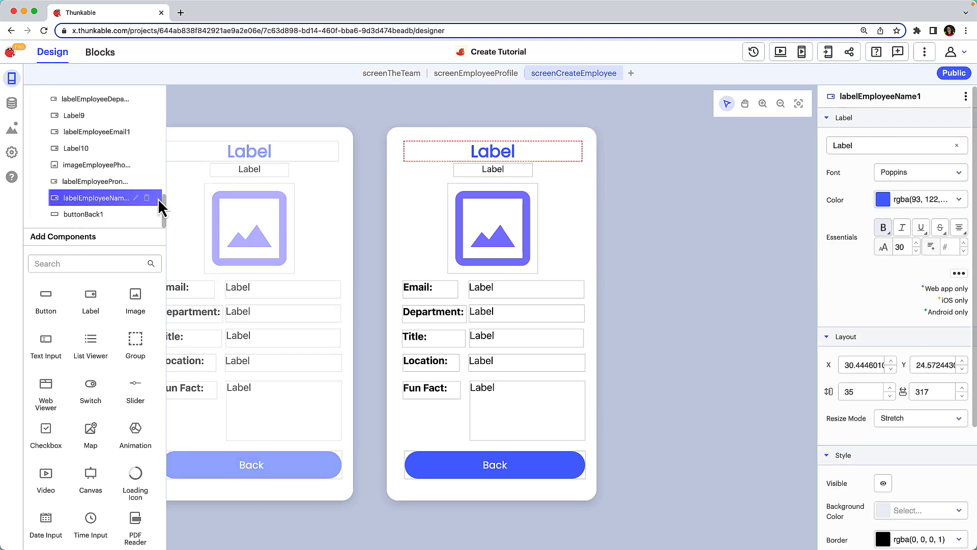
click(147, 197)
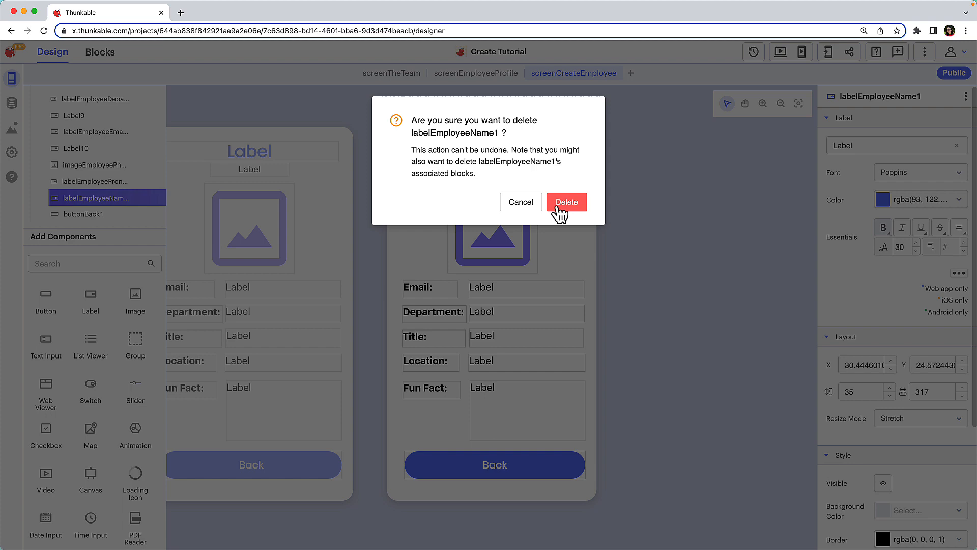
click(566, 202)
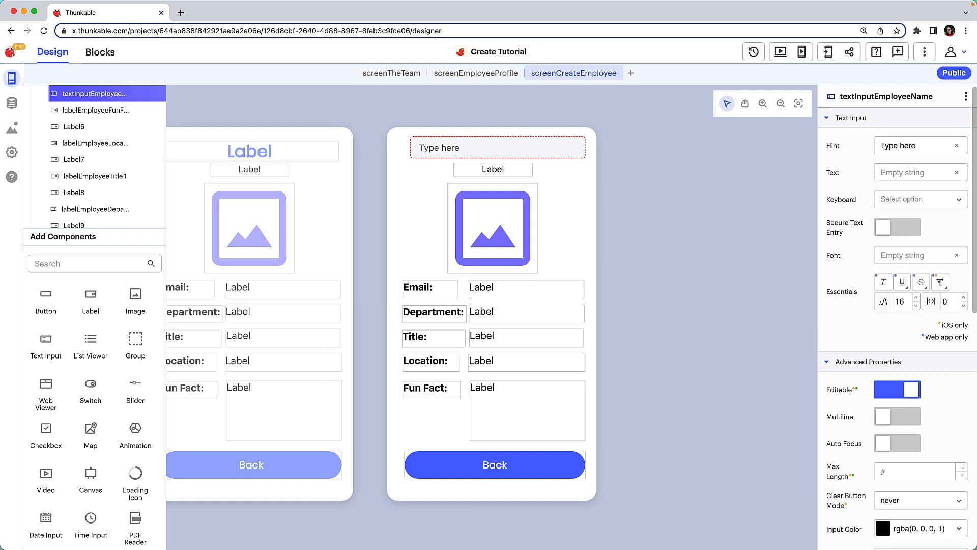
mouse_move(857, 113)
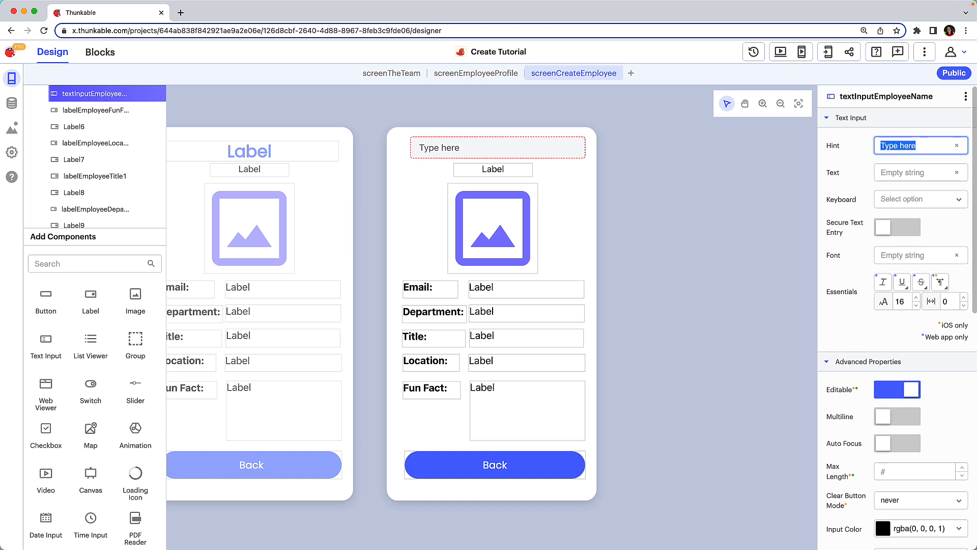
text(Employee Name)
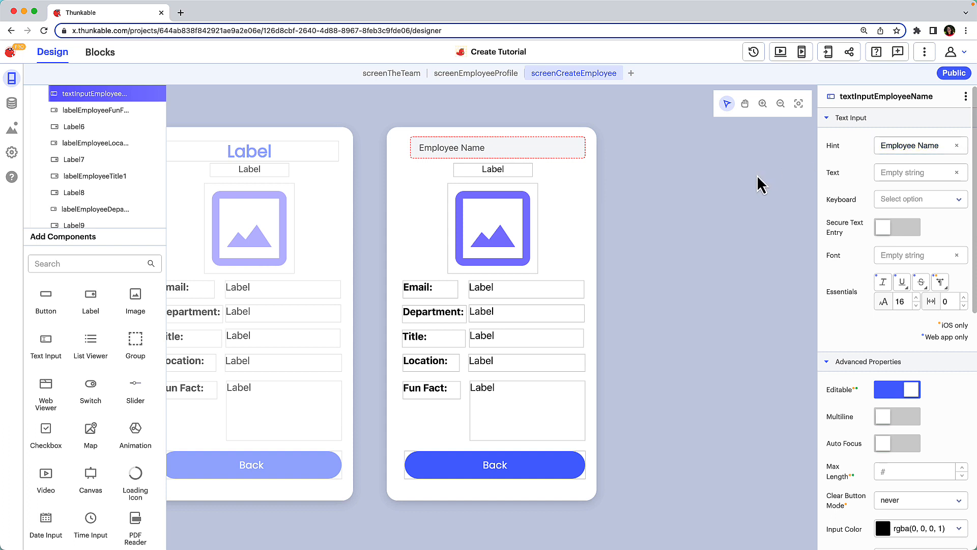
Step: Delete the pronouns label beneath the employee name field
click(493, 169)
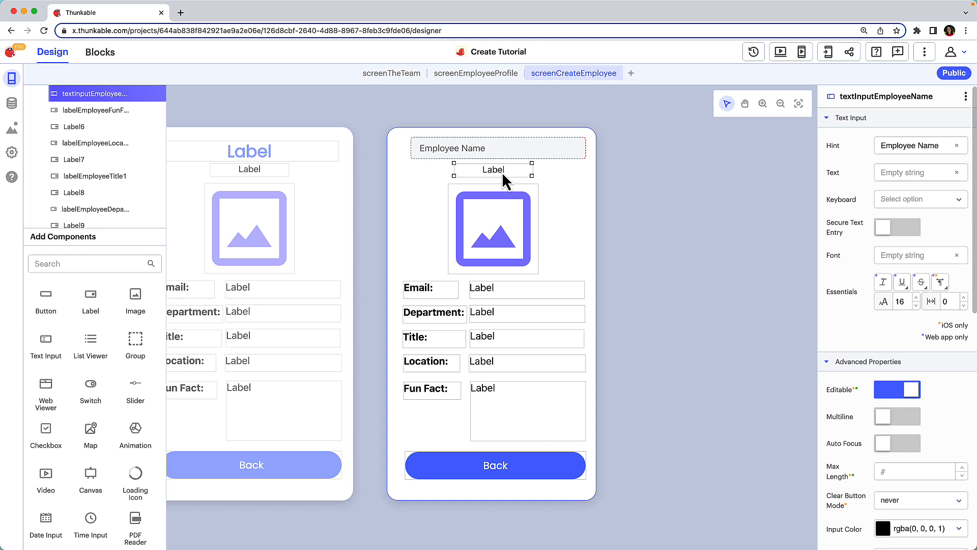
click(94, 198)
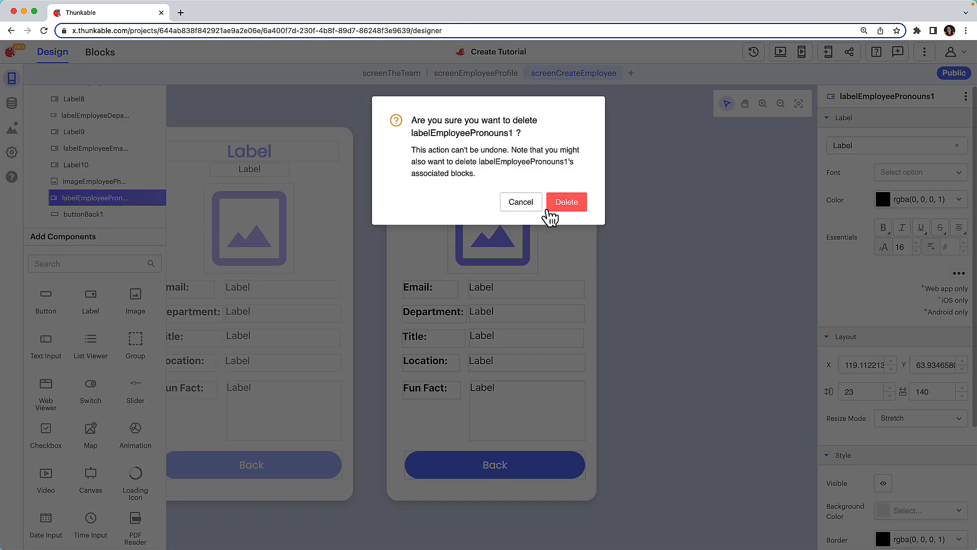
click(566, 202)
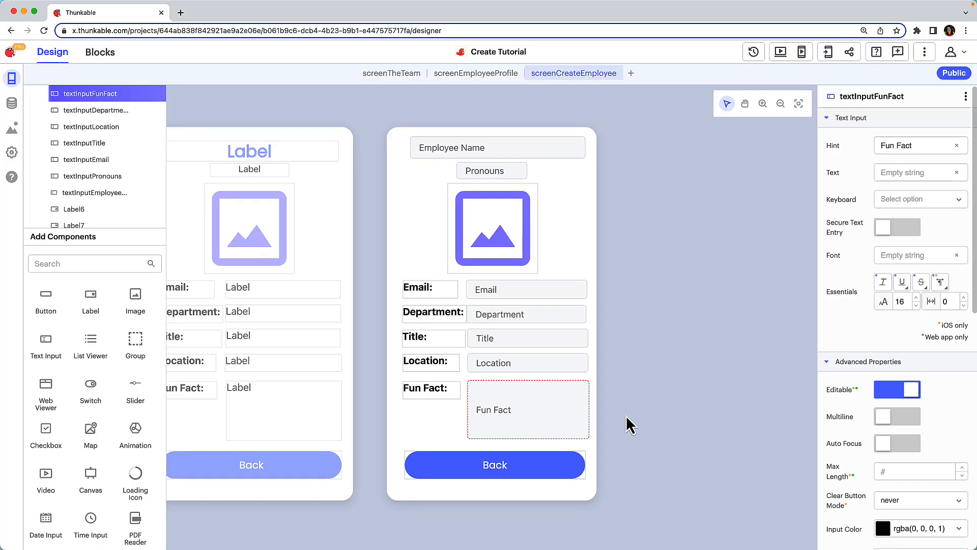
click(495, 465)
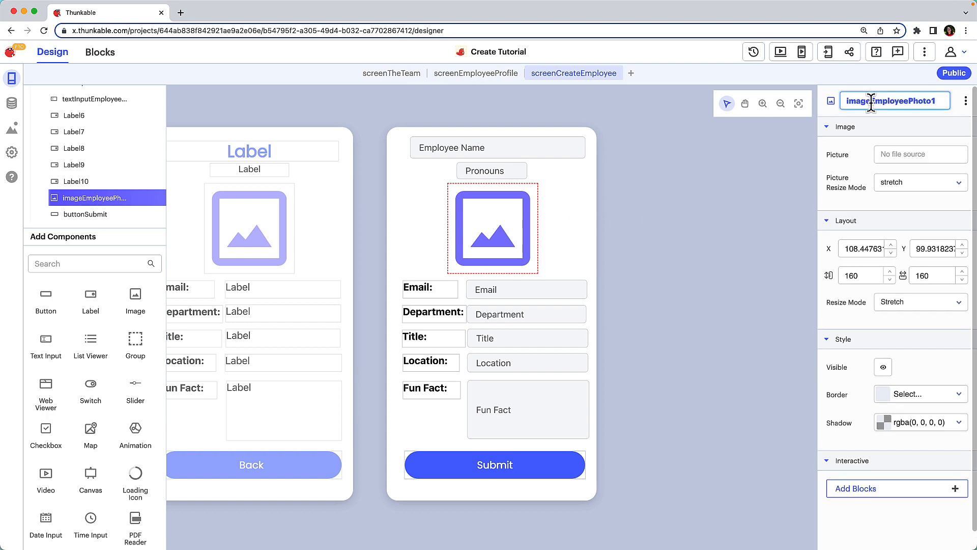
Step: Rename the image to imageNewEmployeePhoto and add a copied 'Take Photo' button
text(imageNewEmployeePhoto)
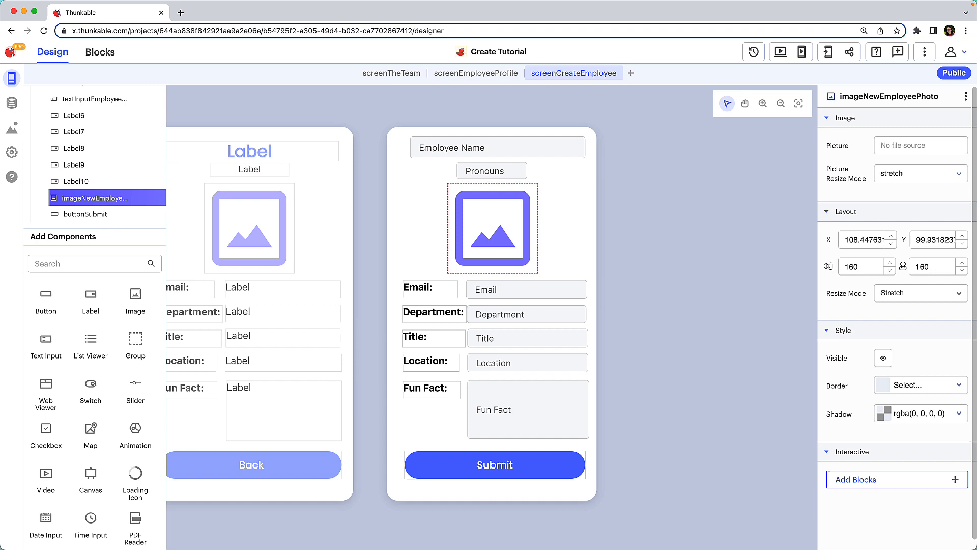
click(495, 465)
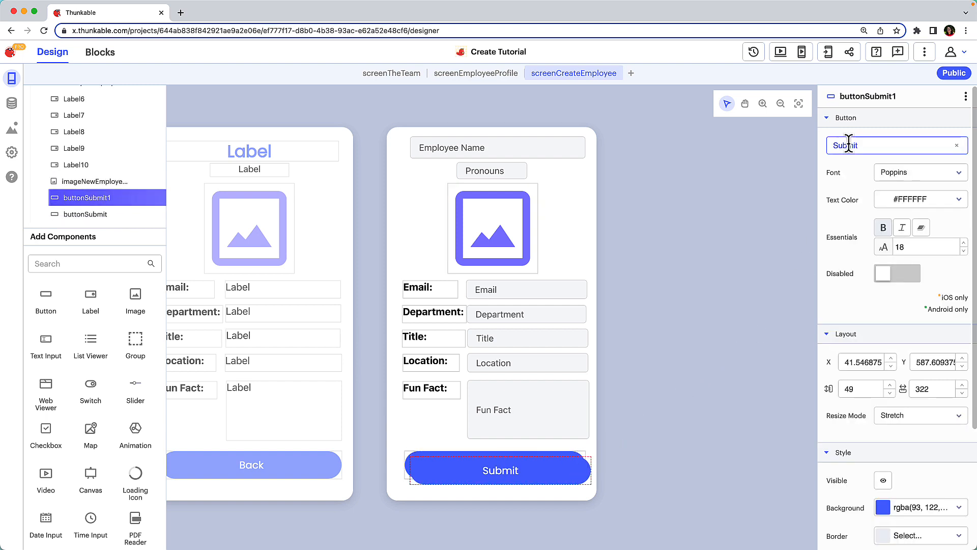
text(Take Photo)
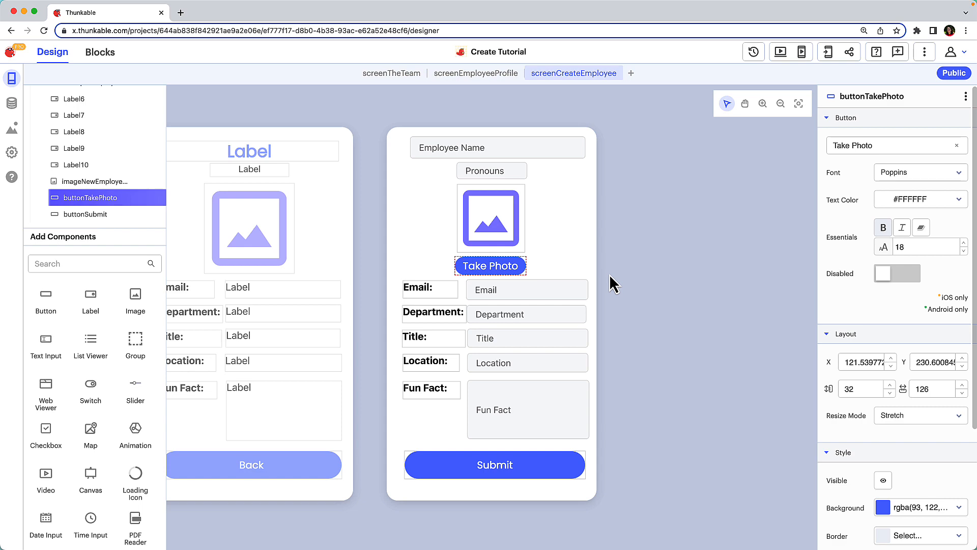
Step: Open the Blocks editor for screenTheTeam
click(84, 214)
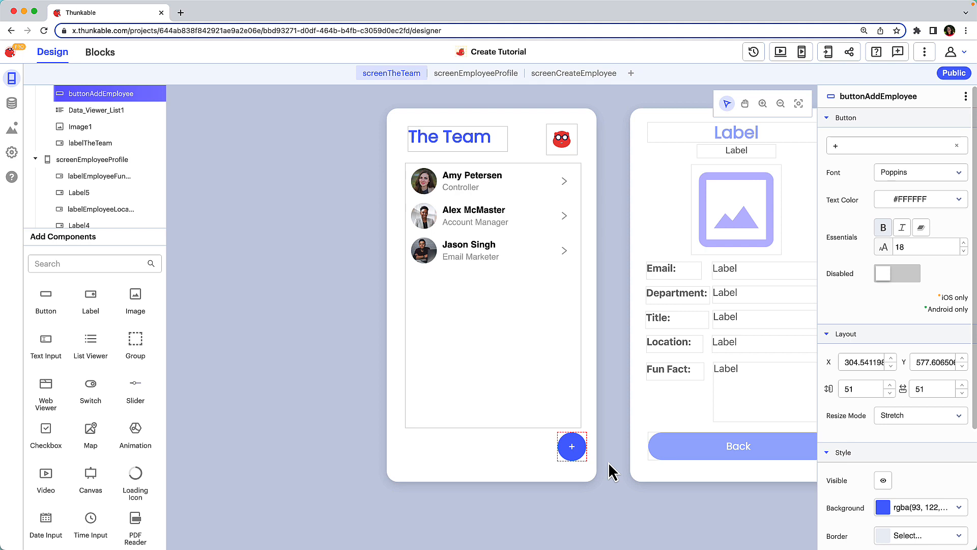
mouse_move(550, 468)
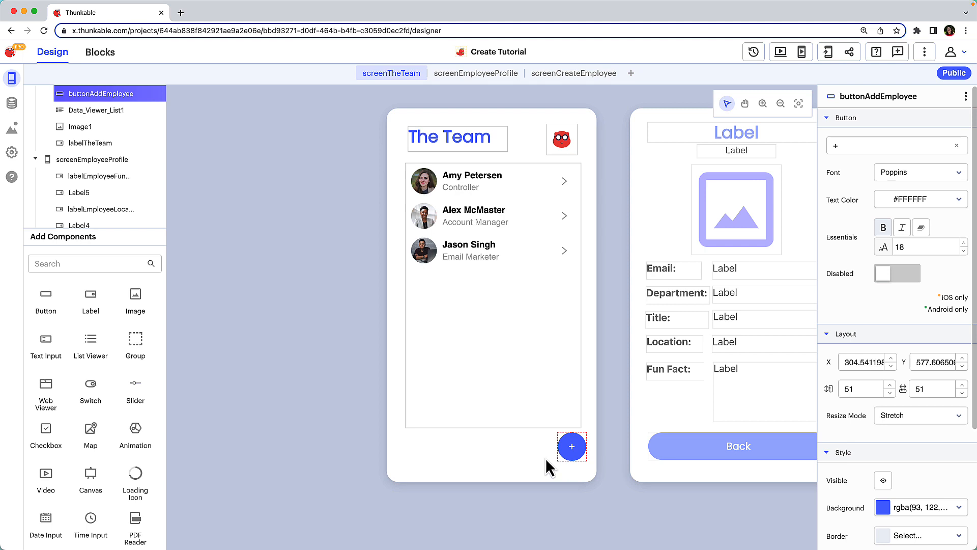
click(100, 52)
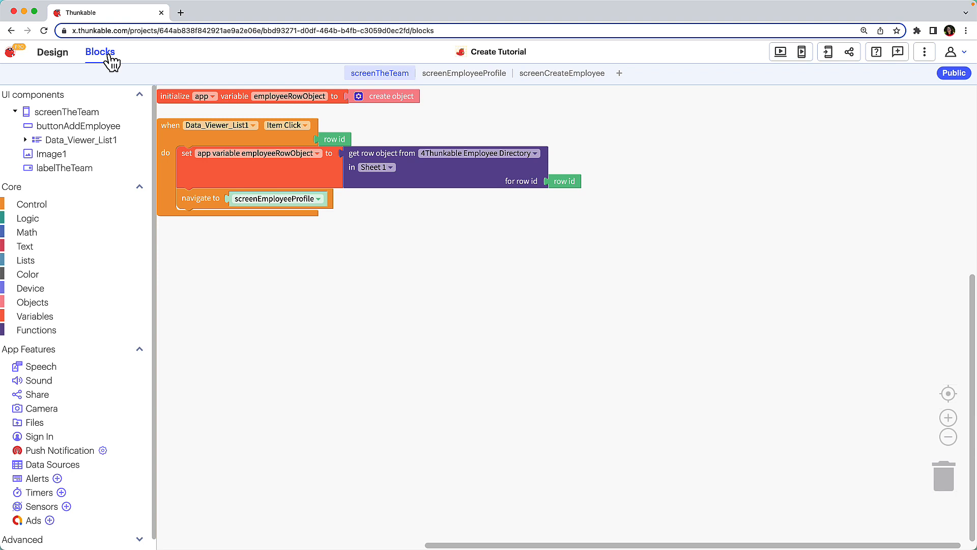
mouse_move(107, 80)
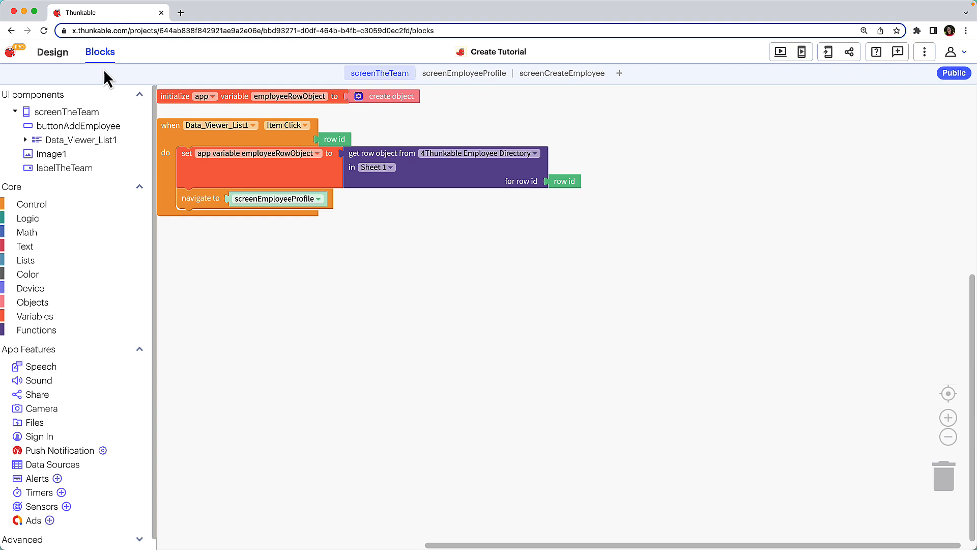
Step: Add a 'when buttonAddEmployee Click' handler that navigates to screenCreateEmployee
click(77, 126)
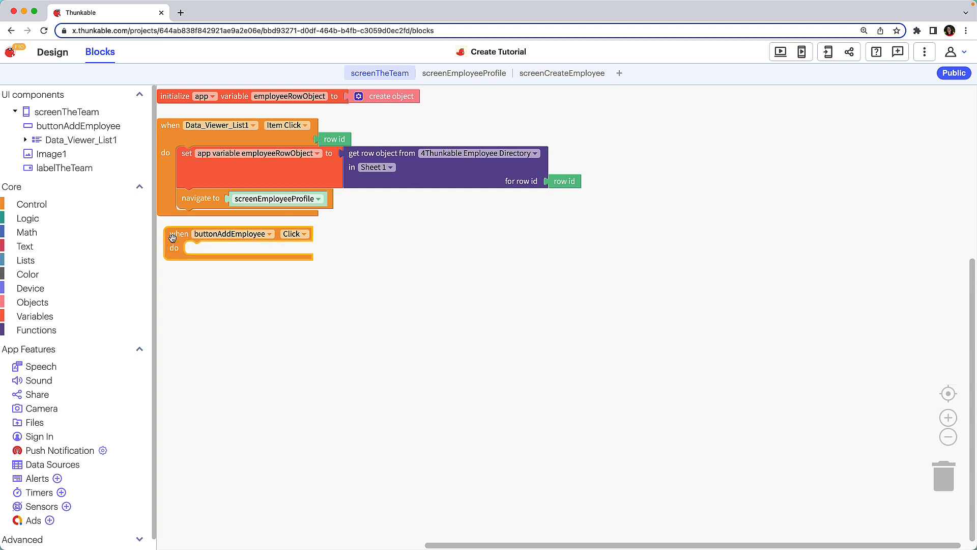
mouse_move(75, 222)
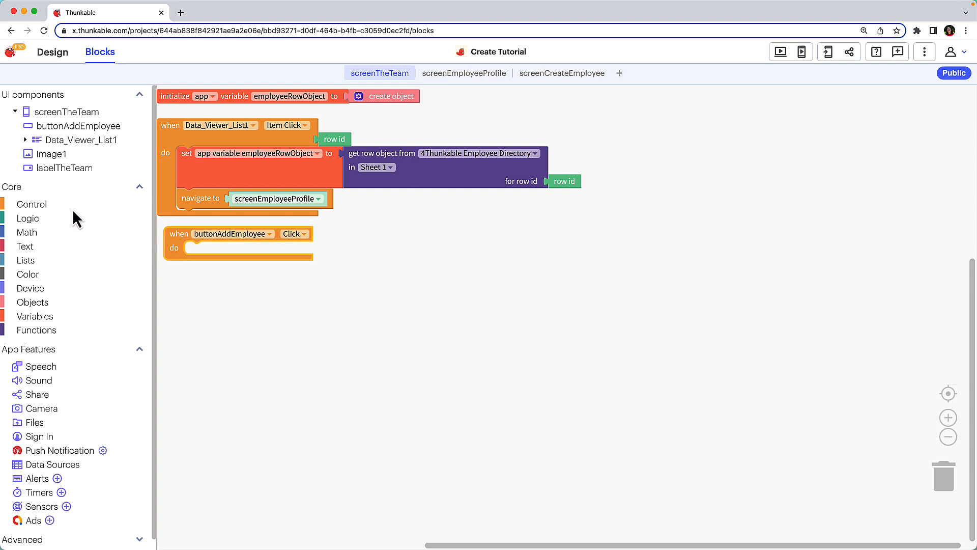
click(31, 204)
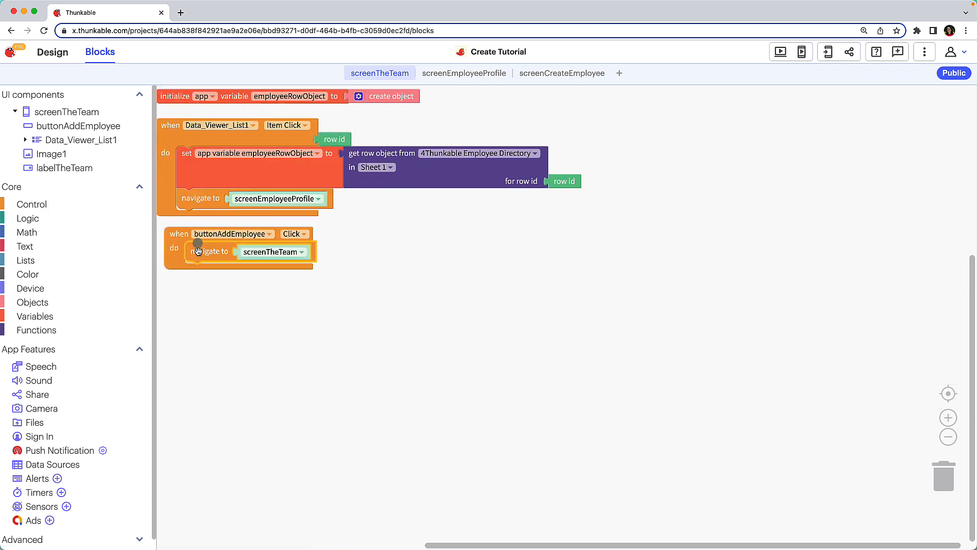
click(301, 251)
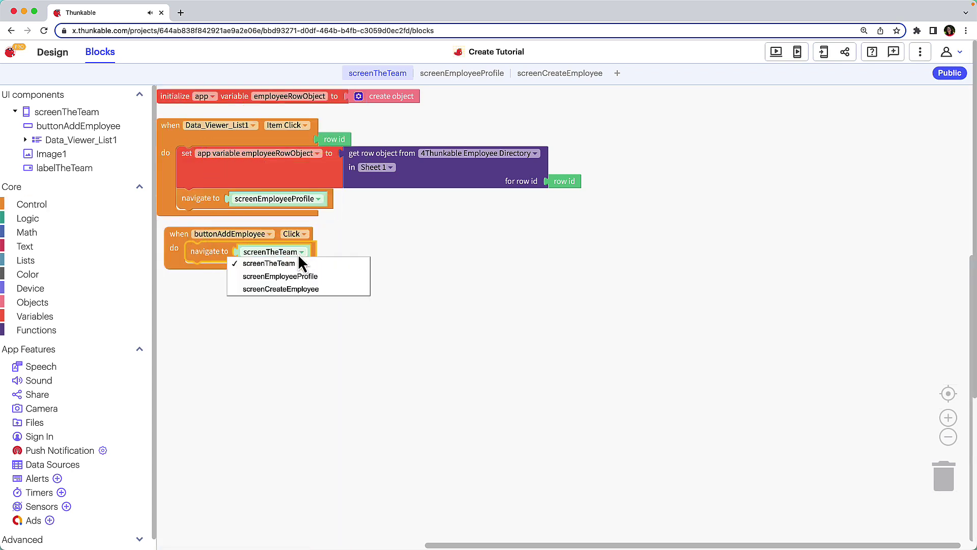
click(280, 289)
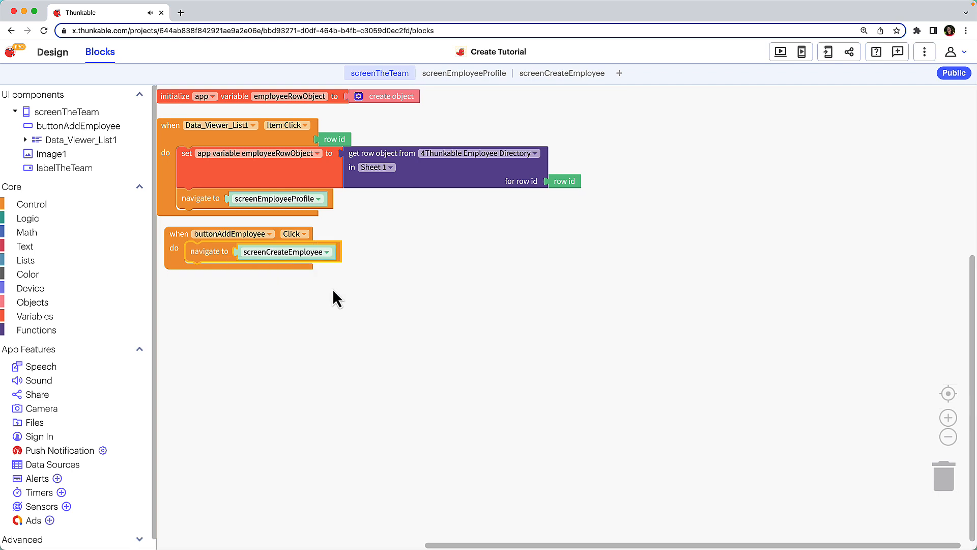
click(780, 51)
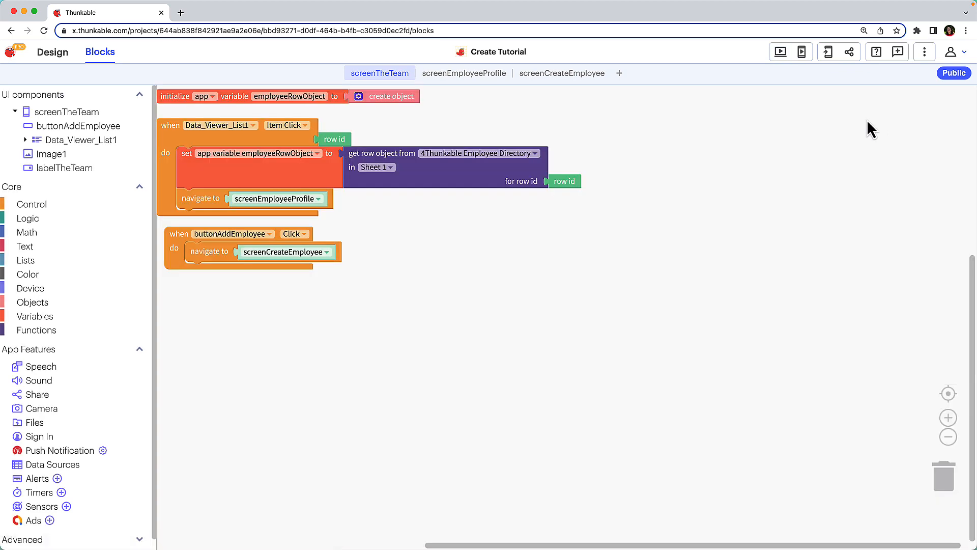
click(561, 73)
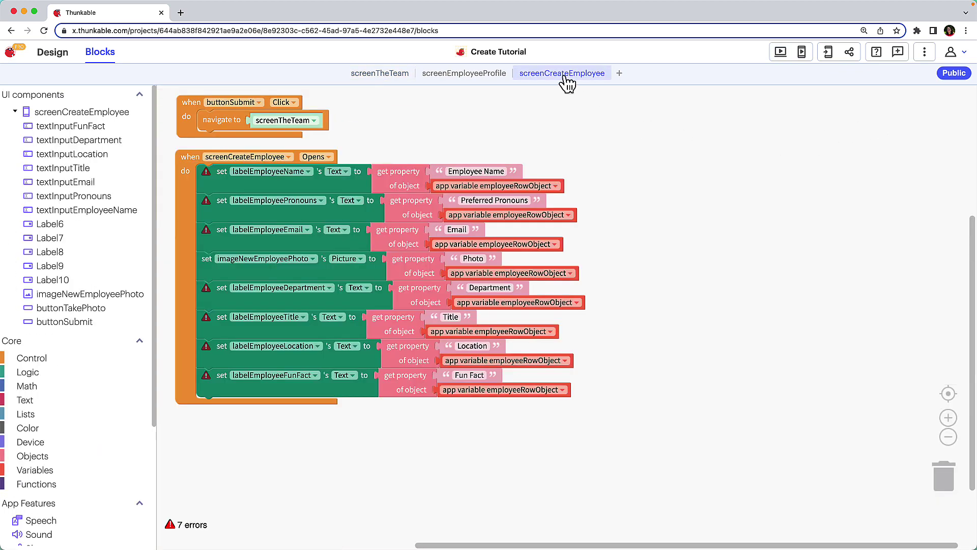
mouse_move(570, 113)
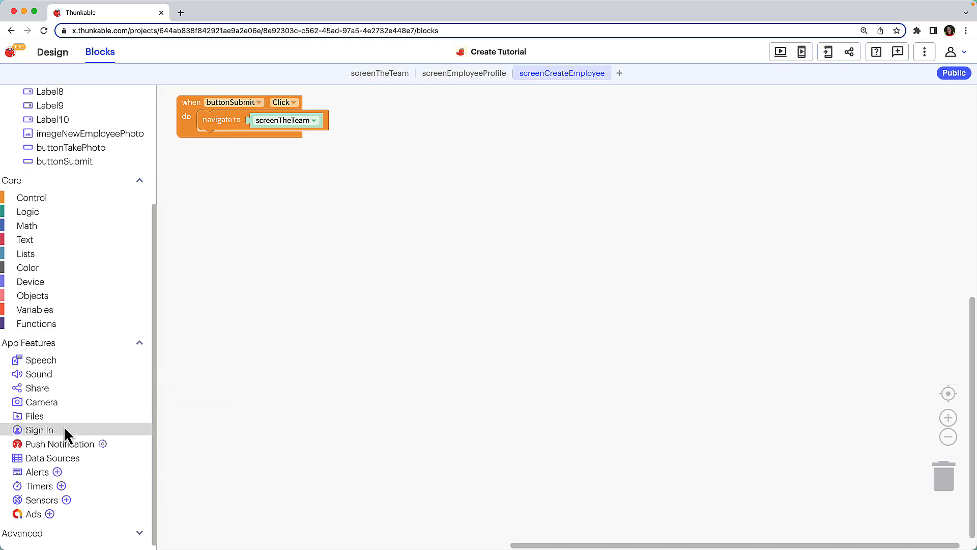
Step: Add a 'create row in' block to Submit, using textInputEmployeeName's text for Employee Name
click(52, 458)
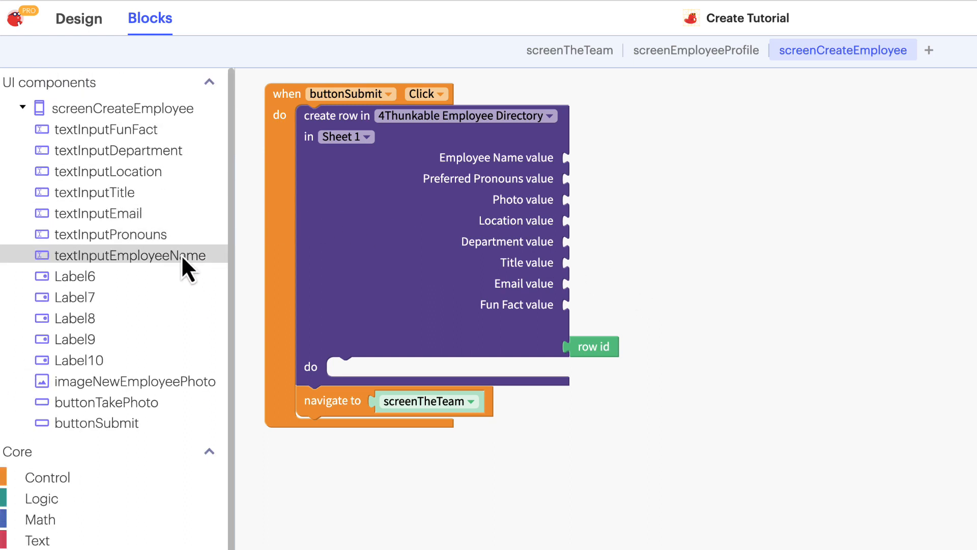
click(129, 255)
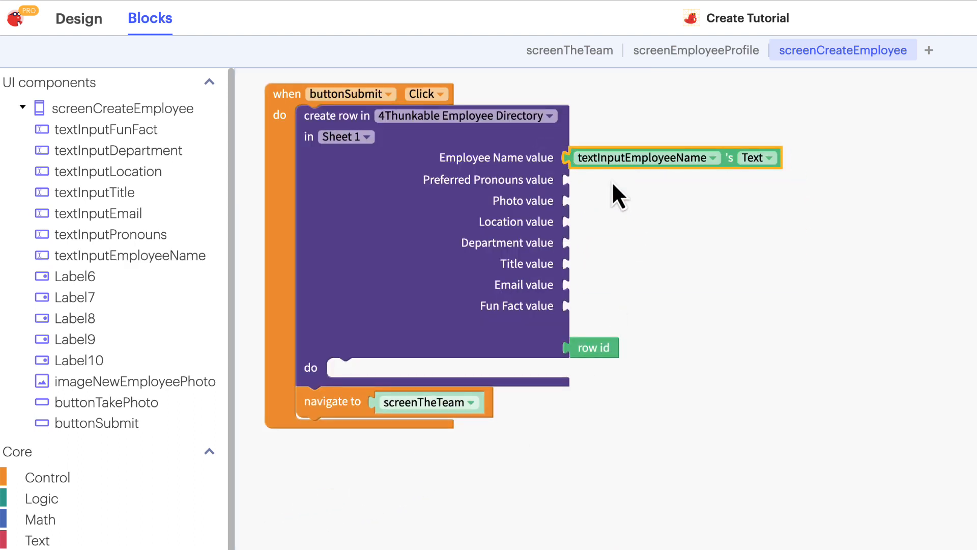
mouse_move(639, 221)
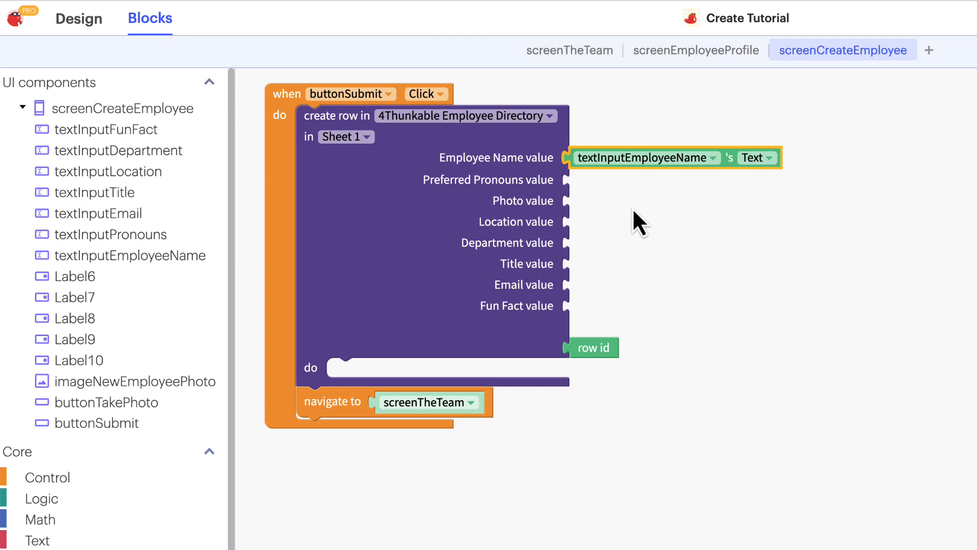
mouse_move(739, 161)
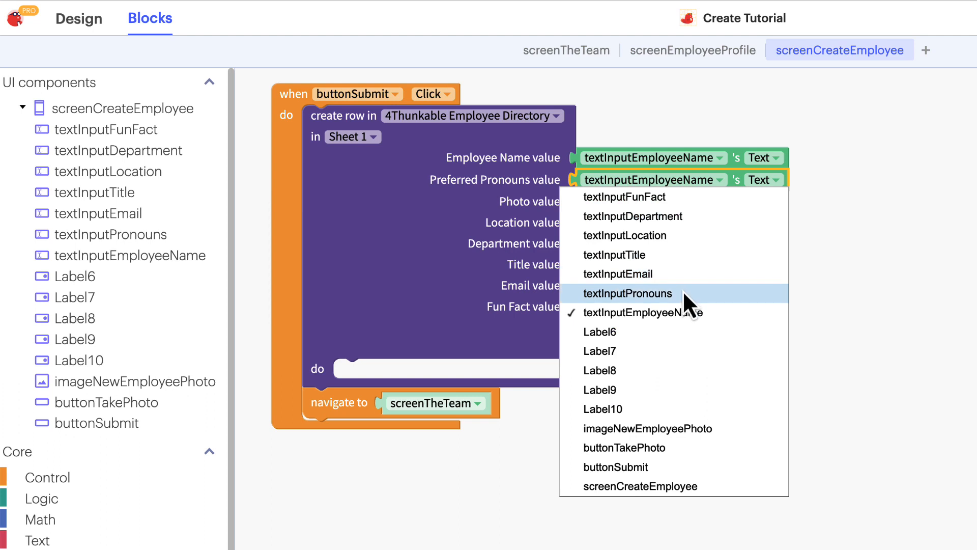
Step: Plug text getters into Preferred Pronouns, Location, Title and Fun Fact values
click(628, 293)
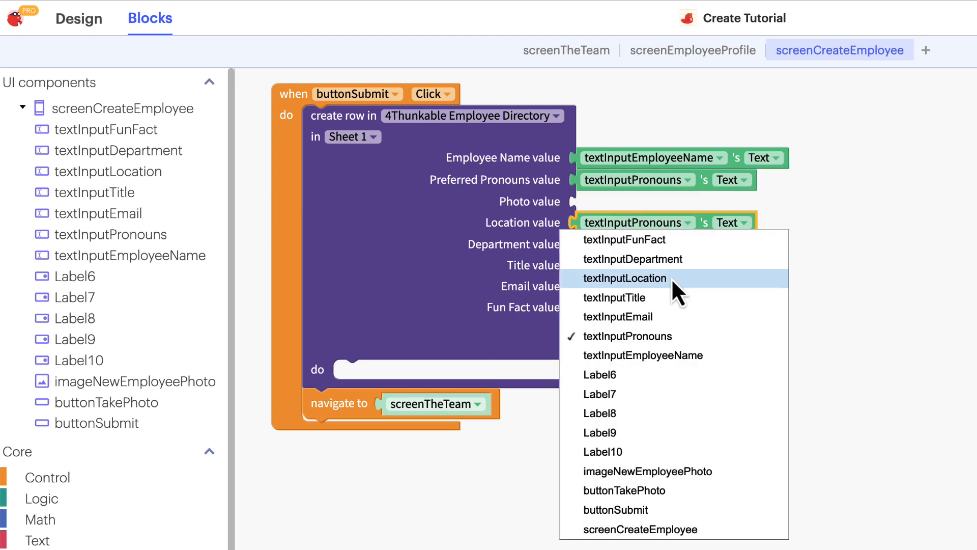
click(625, 278)
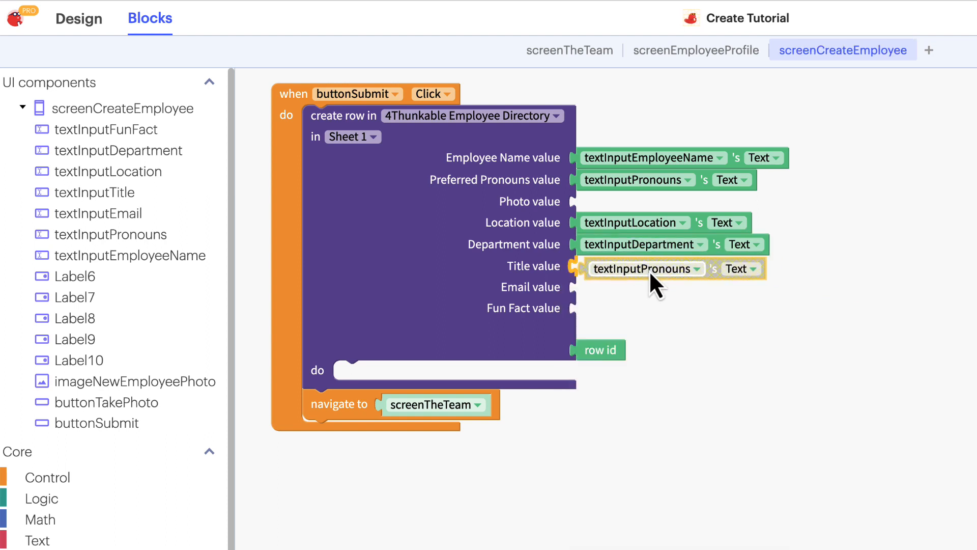
drag(645, 269, 713, 358)
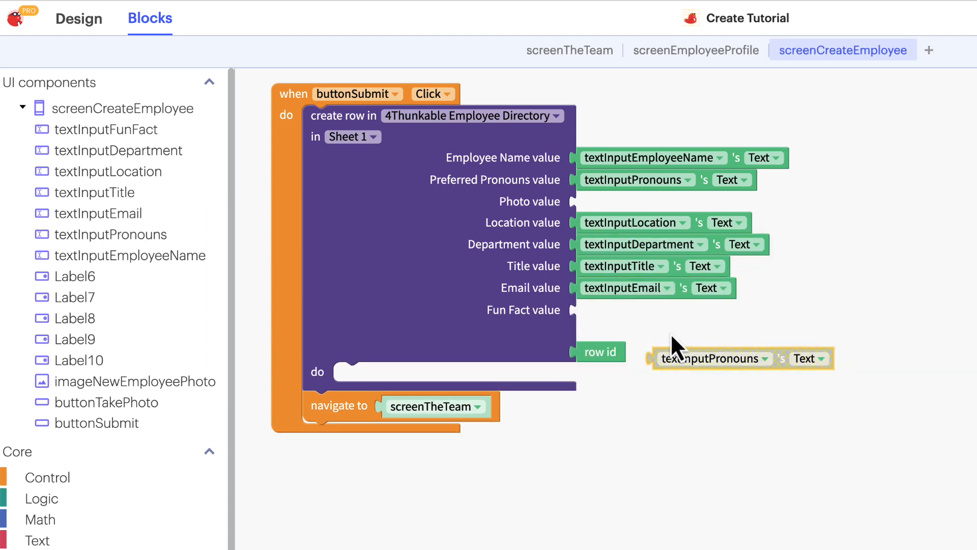
drag(711, 359, 632, 310)
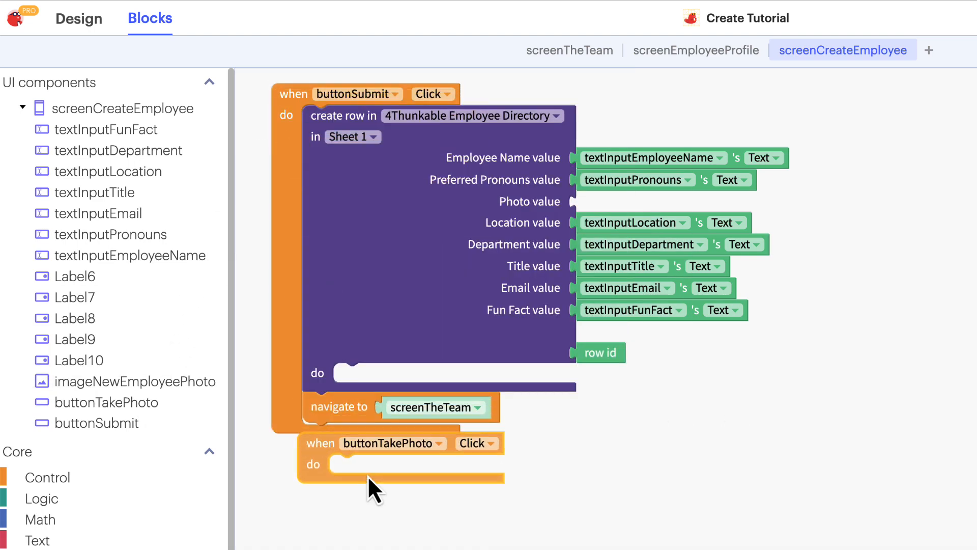
Step: Add a set imageNewEmployeePhoto's Picture block and a loose photo-from-camera block
click(134, 380)
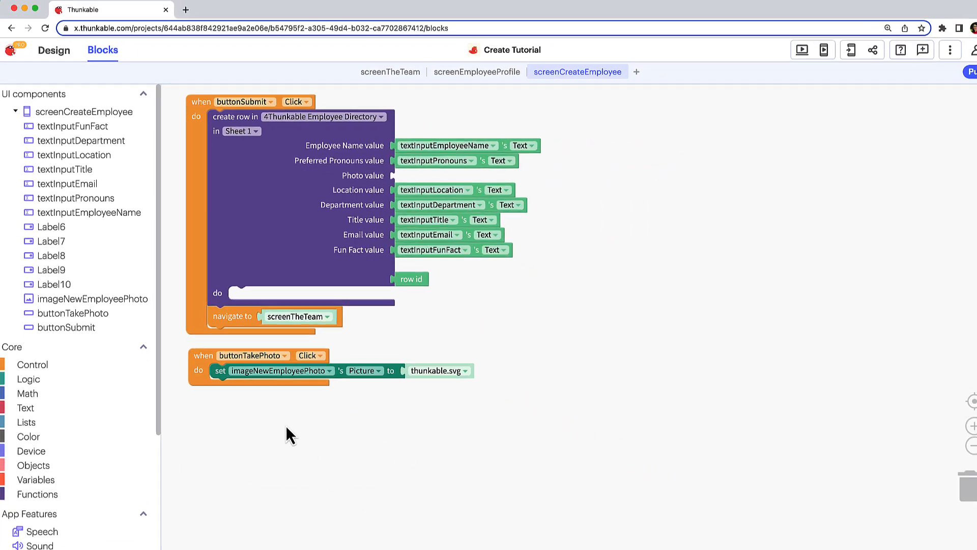
click(41, 471)
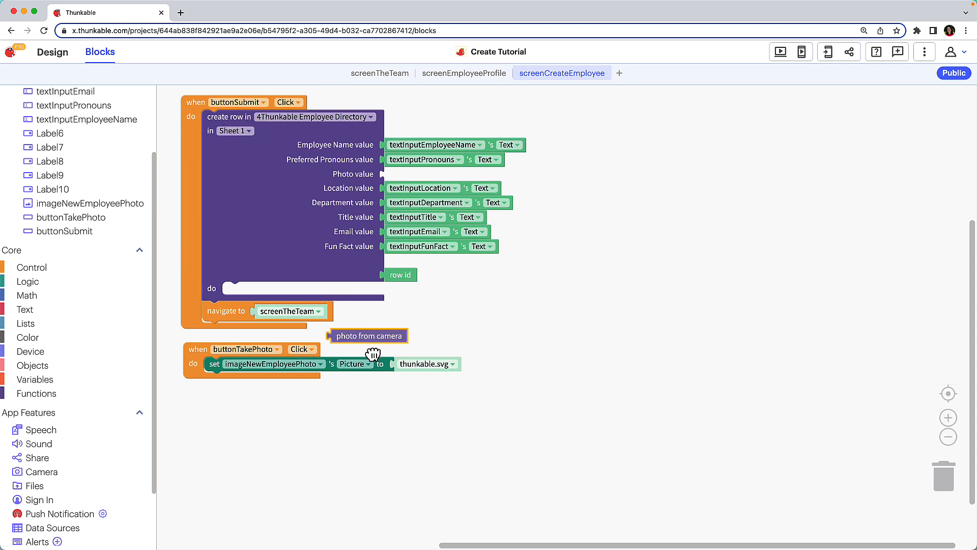
drag(367, 335, 374, 421)
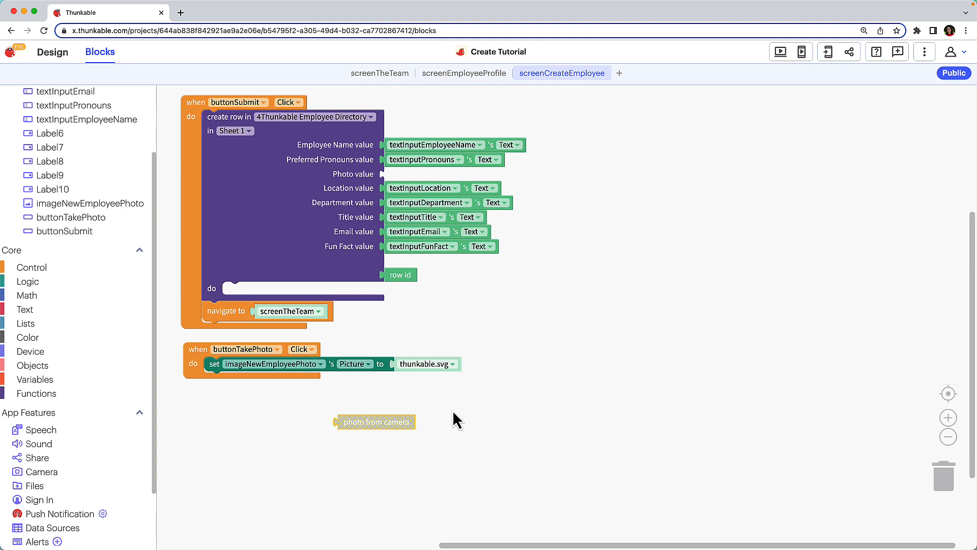
mouse_move(52, 53)
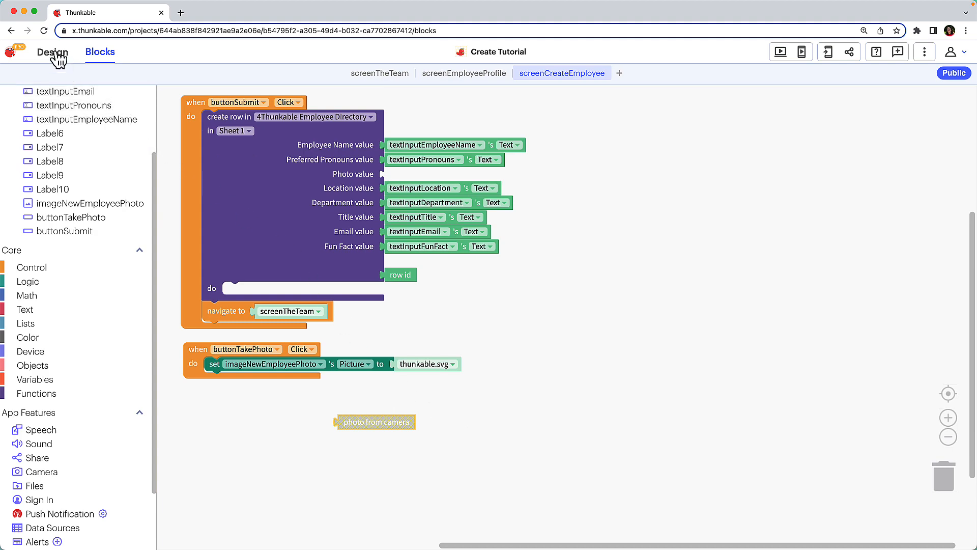
click(51, 52)
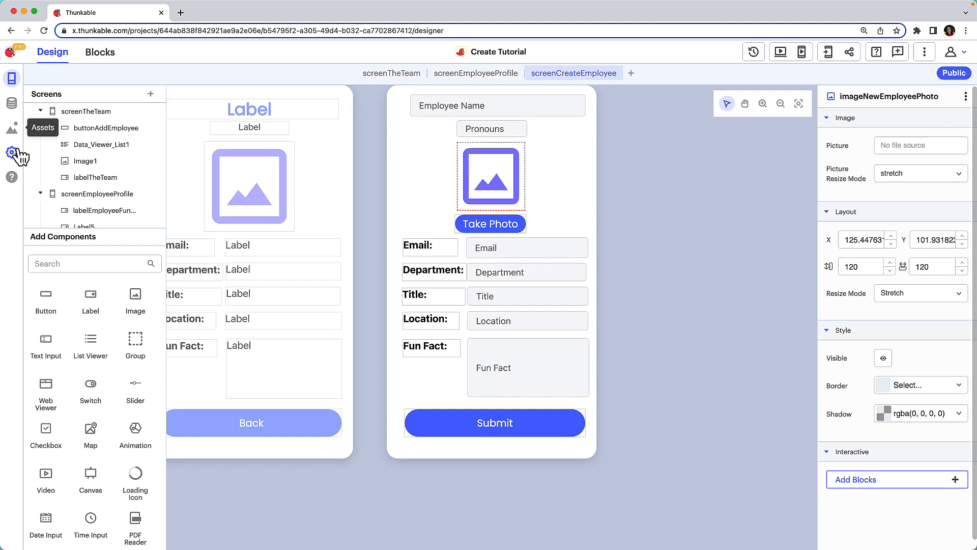
click(12, 152)
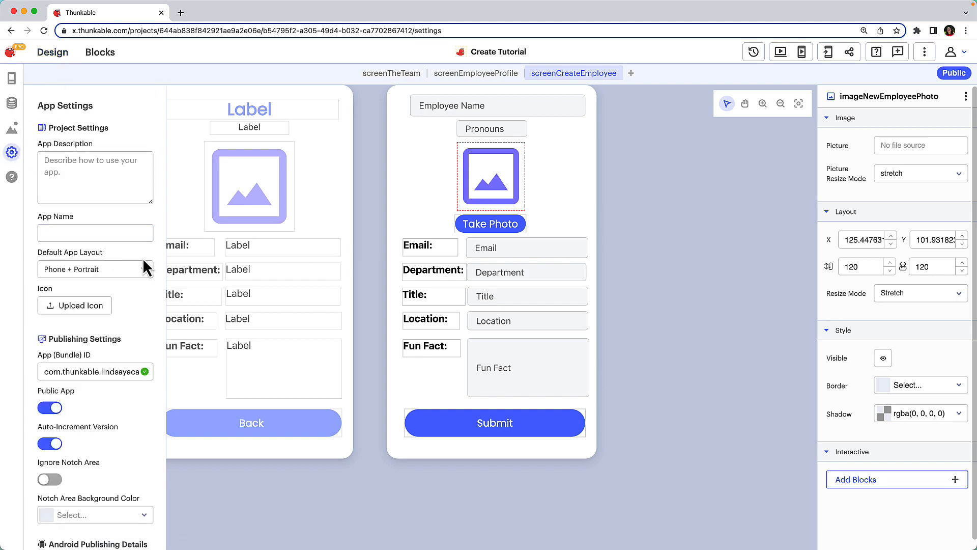
scroll(down, 3)
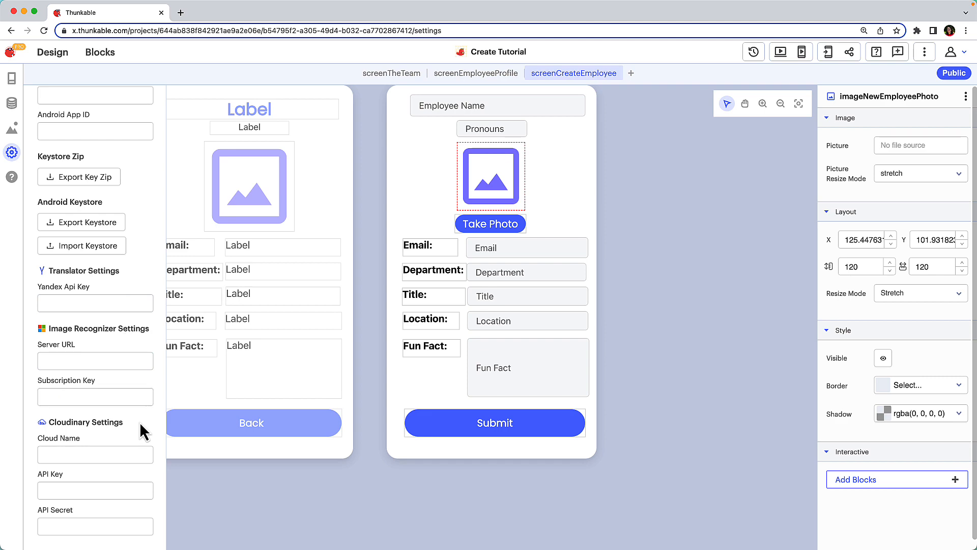
click(100, 52)
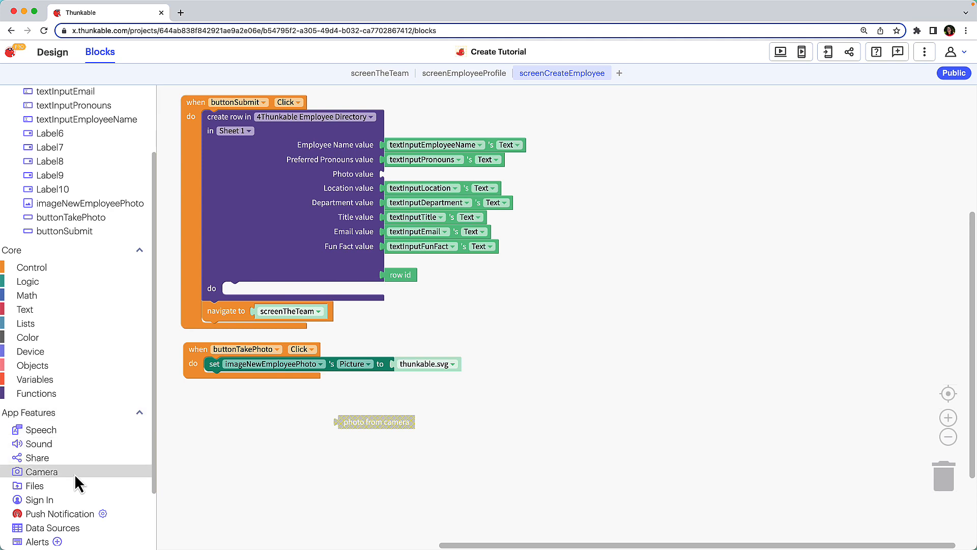
Step: Set the photo's Picture to the uploaded-file URL of the camera photo
click(33, 486)
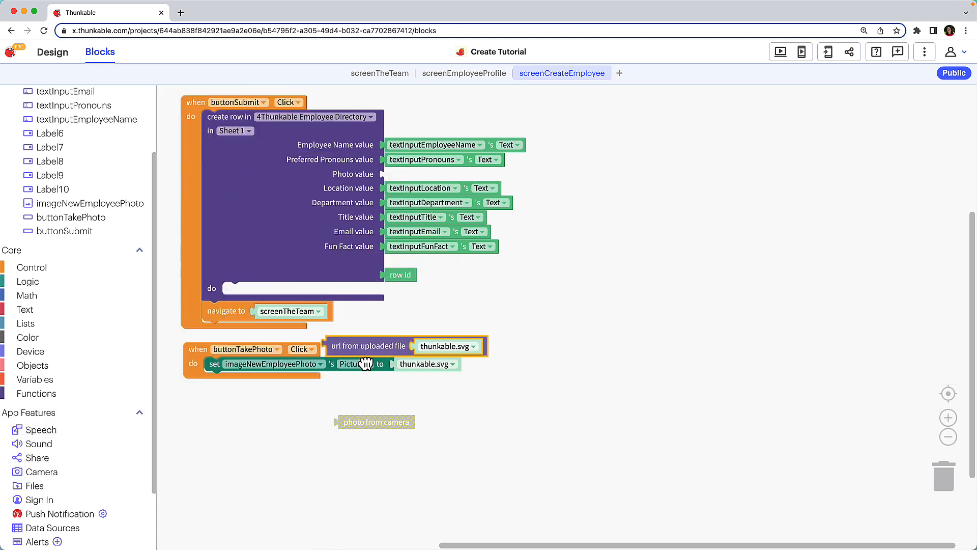
drag(368, 346, 436, 367)
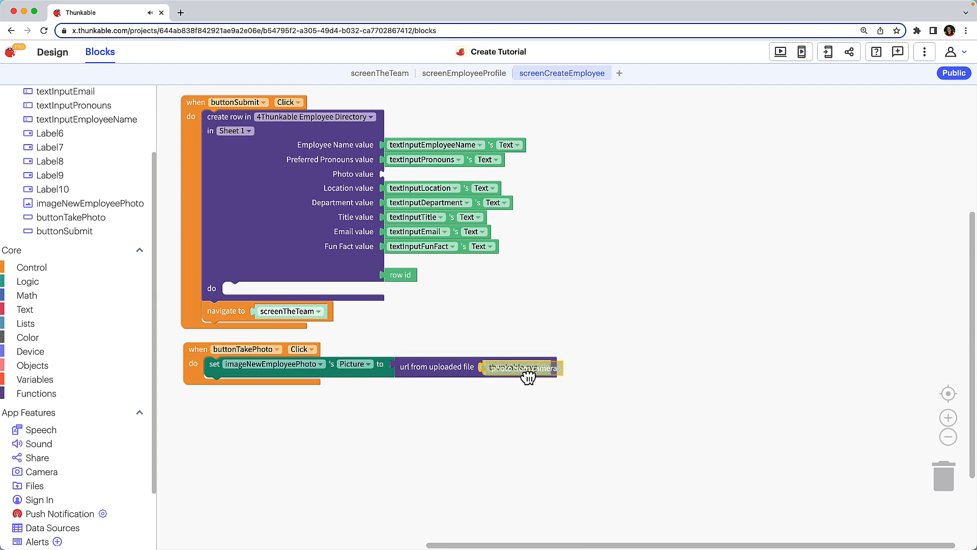
drag(528, 374, 522, 366)
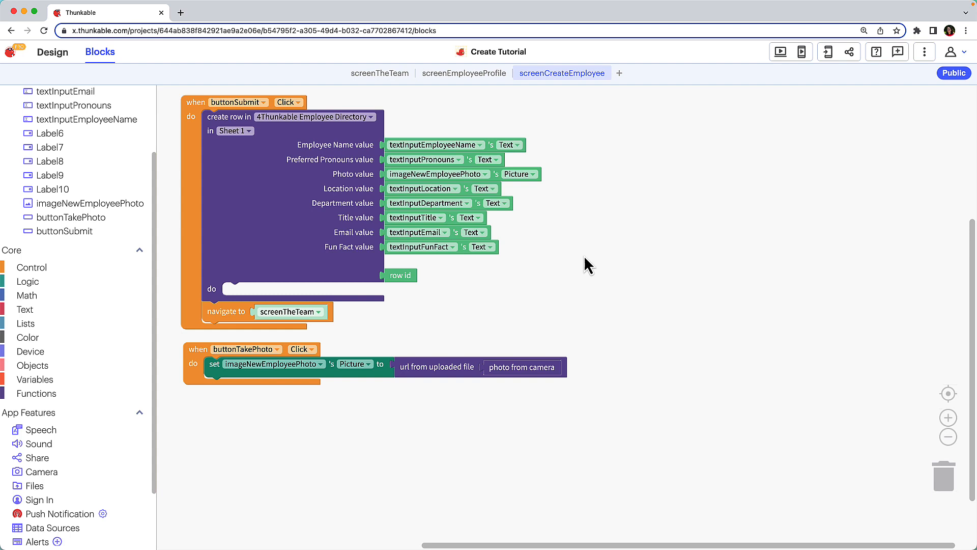
mouse_move(556, 197)
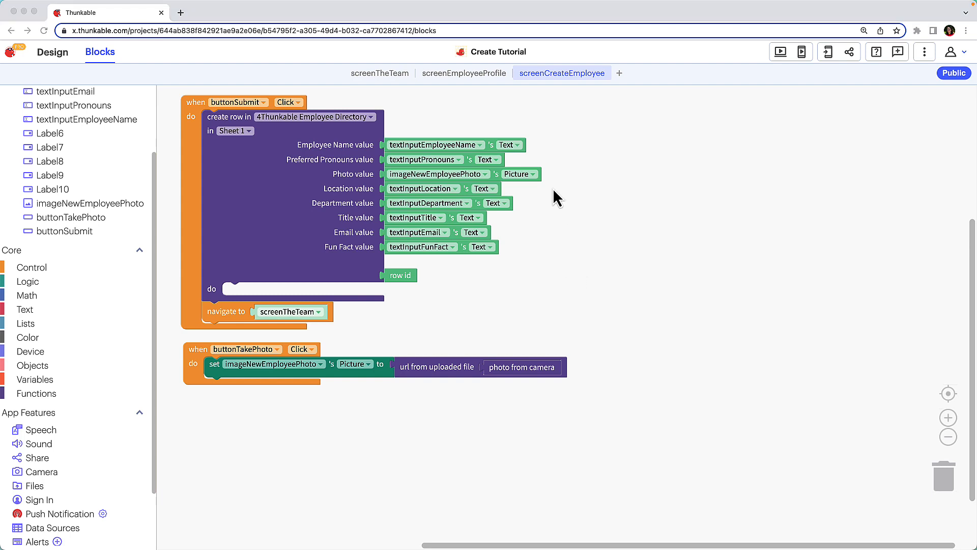
mouse_move(395, 79)
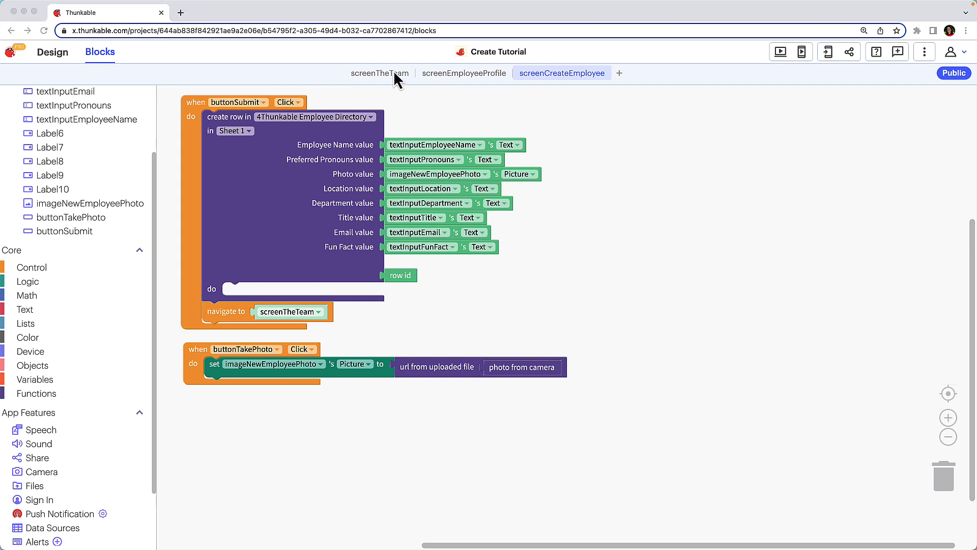
Step: Show the screenTheTeam blocks for Data_Viewer_List1, including its swipe events
click(380, 72)
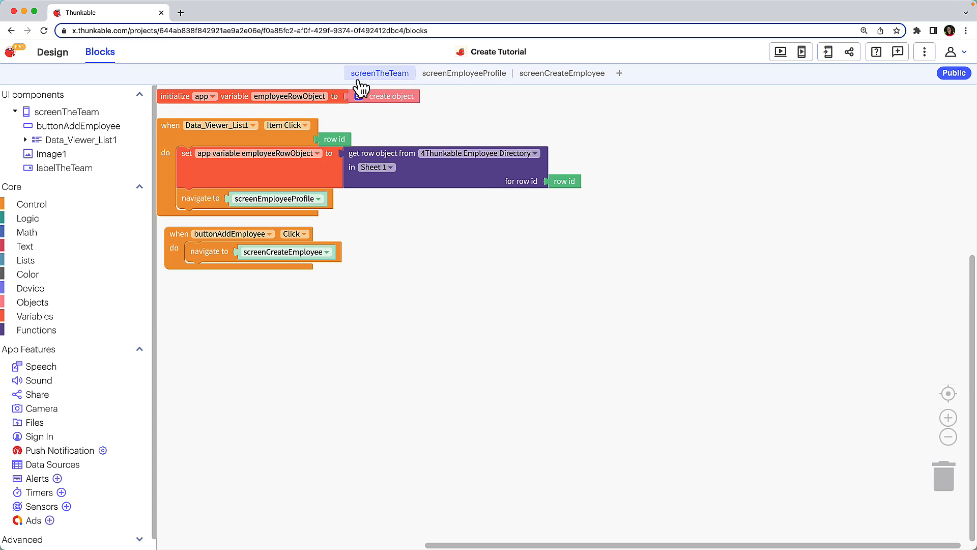
click(67, 111)
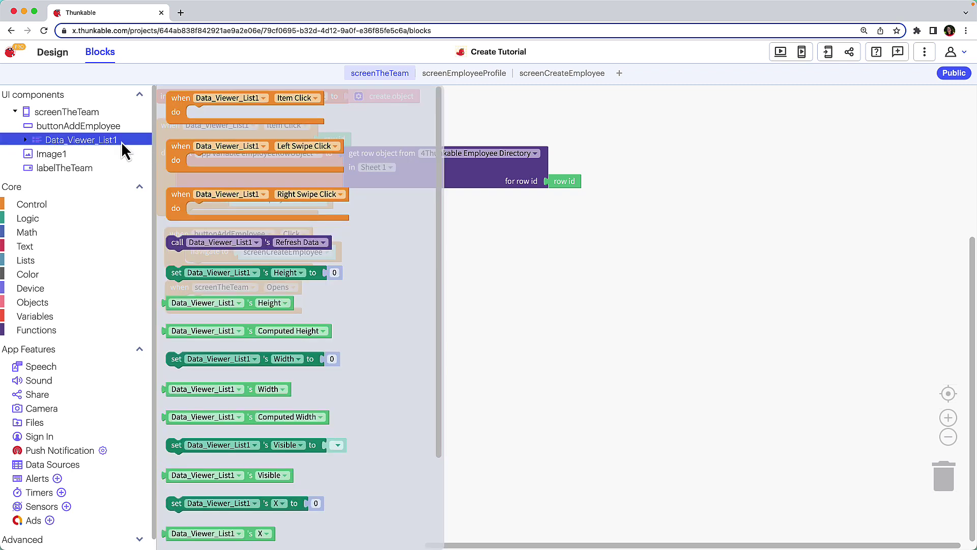
mouse_move(164, 223)
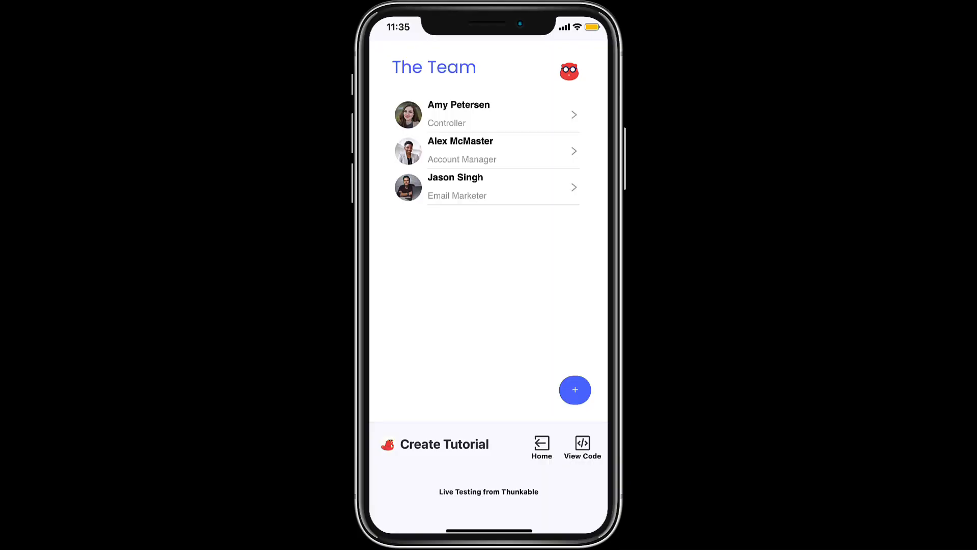
click(575, 390)
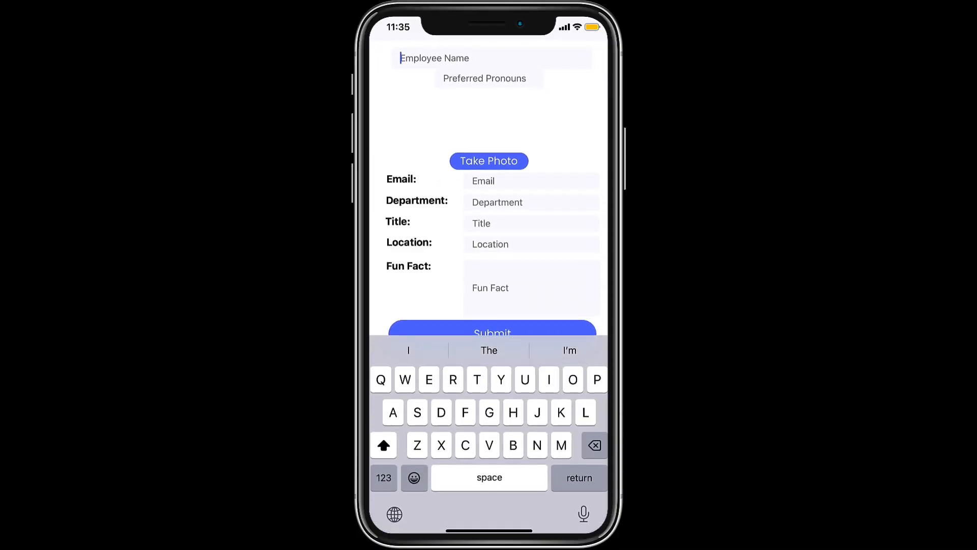
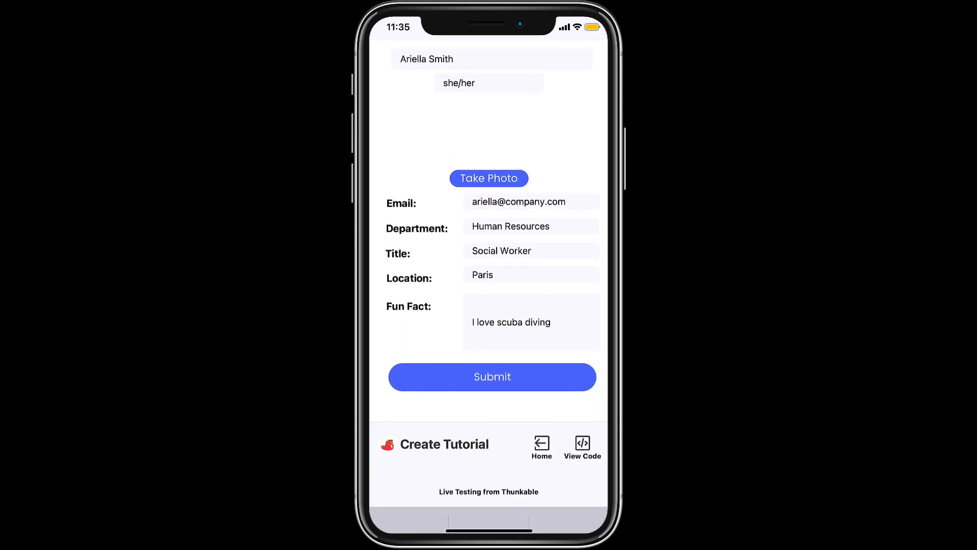
click(488, 178)
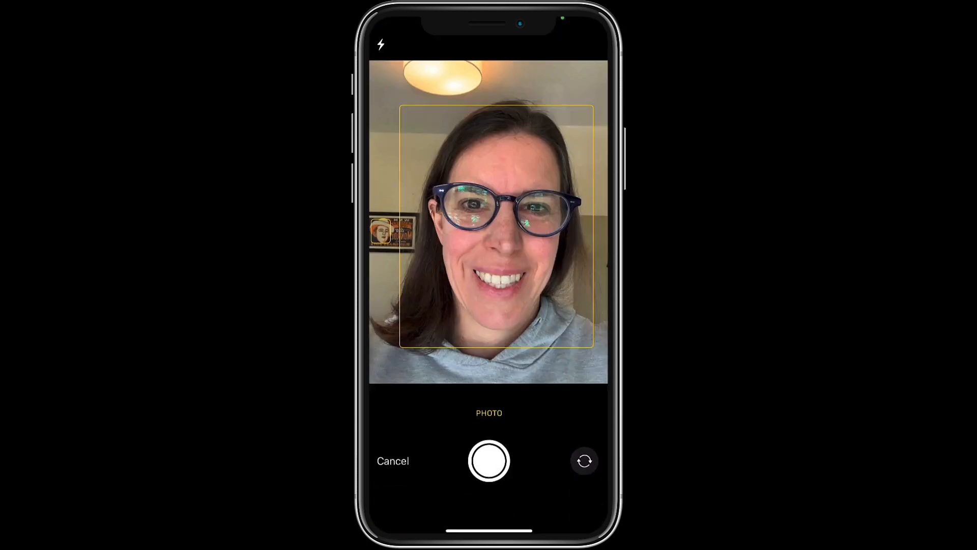
click(488, 461)
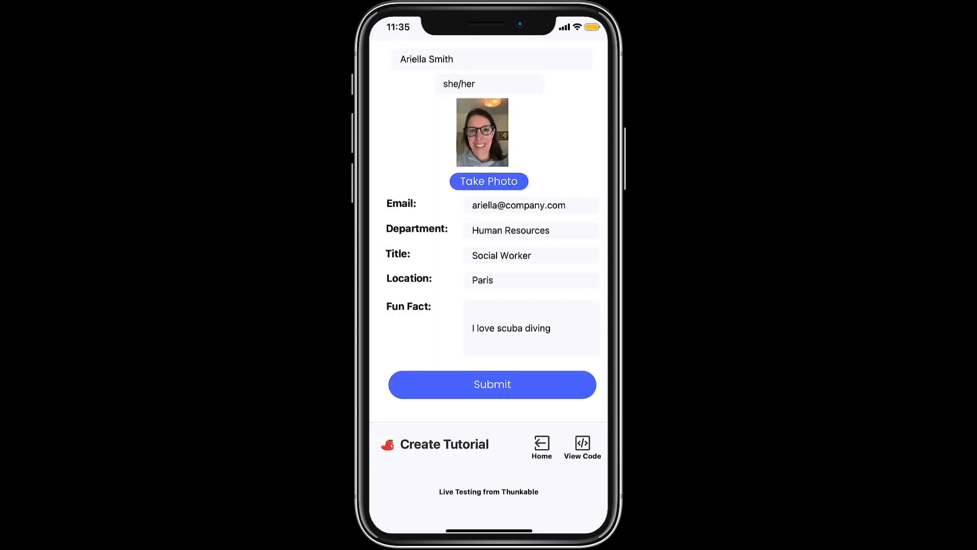
click(492, 385)
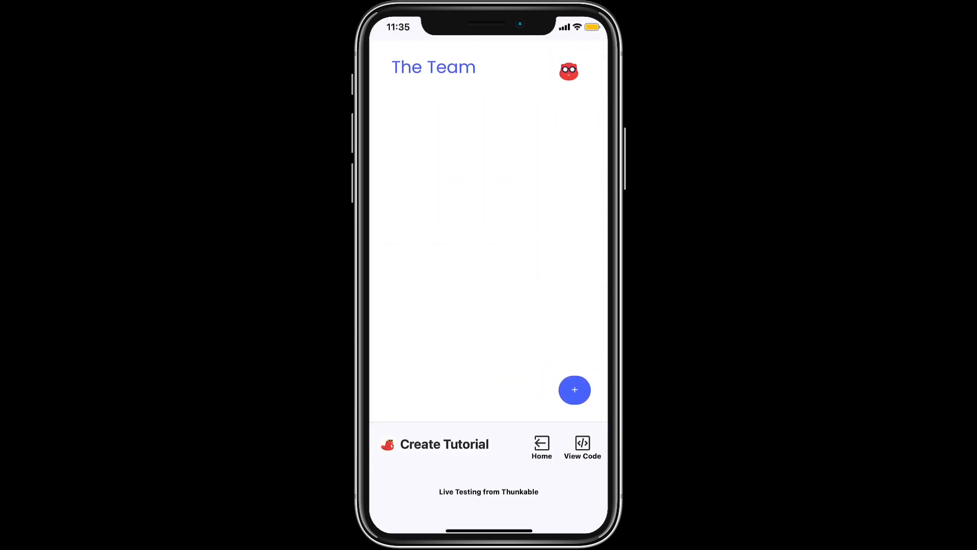